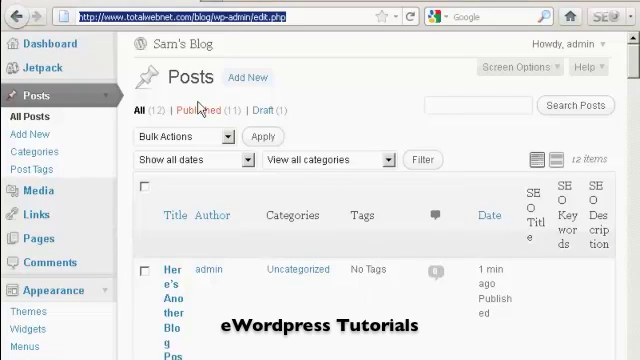
mouse_move(35, 95)
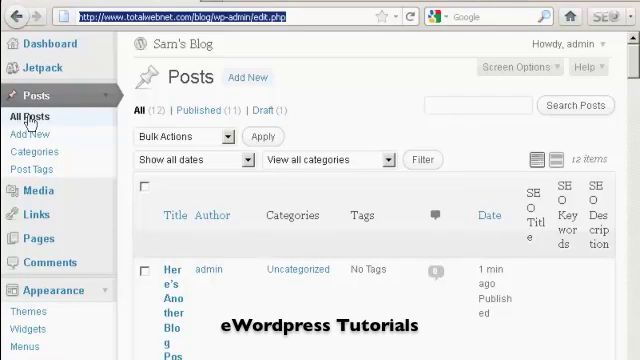
mouse_move(276, 94)
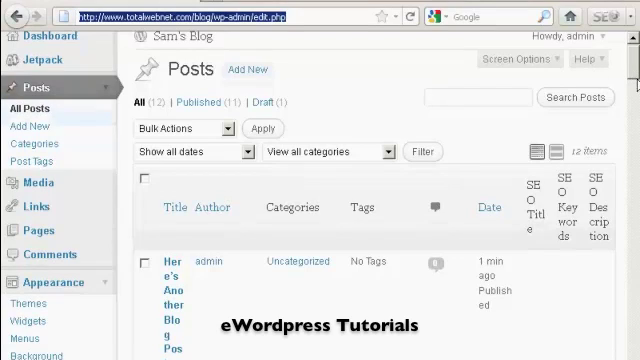
Step: Edit the newest post and insert 'Yet' so the title reads 'Here's Yet Another Blog Post'
scroll("down", 3)
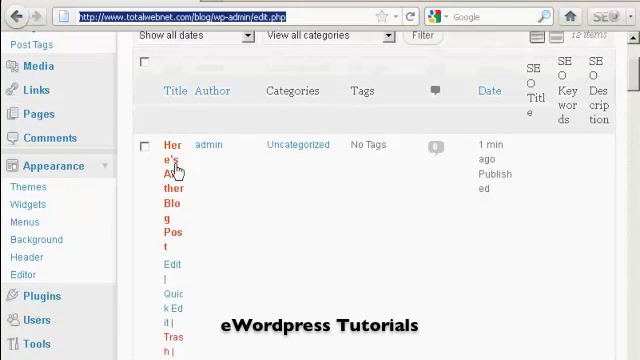
mouse_move(289, 221)
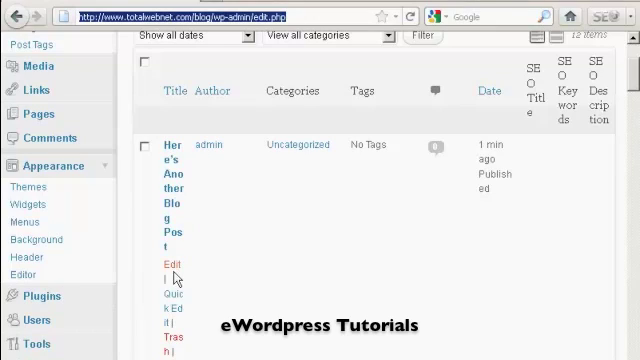
mouse_move(311, 250)
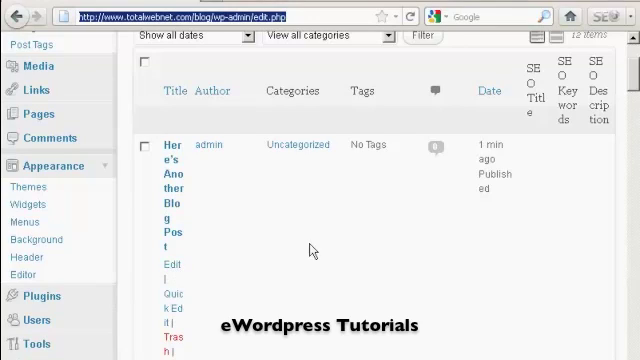
mouse_move(312, 250)
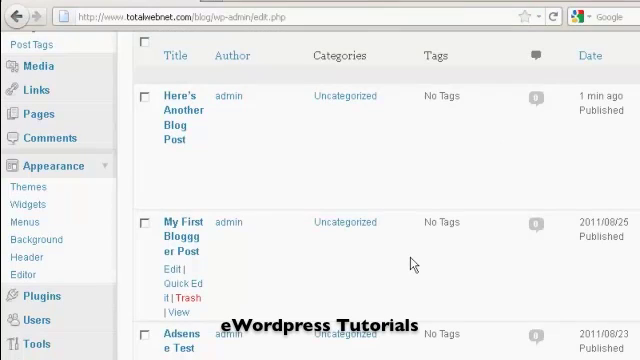
mouse_move(379, 254)
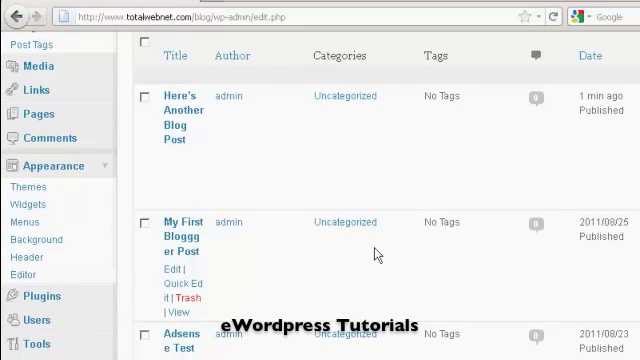
mouse_move(180, 110)
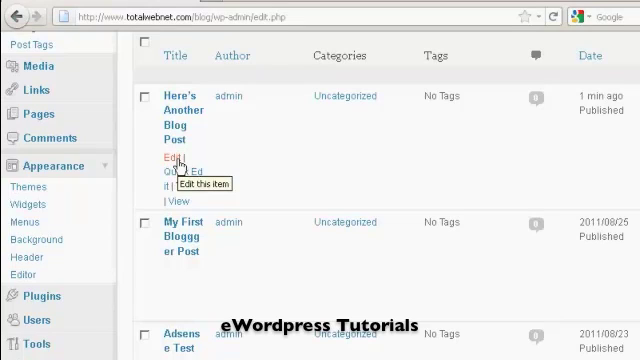
left_click(158, 160)
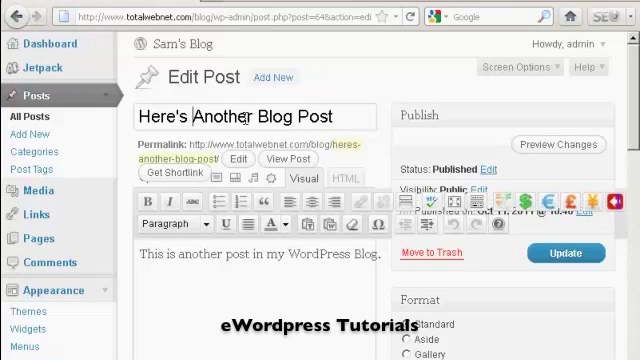
type("Y")
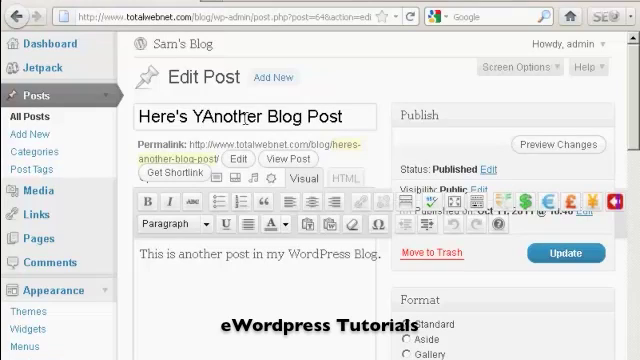
type("Yet")
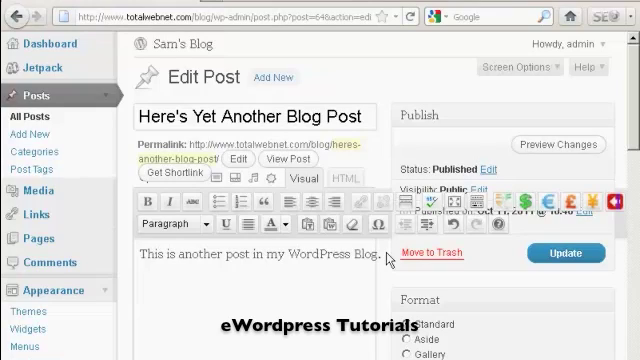
Step: Add a new body paragraph 'This is a line of text added in.'
type("This is a")
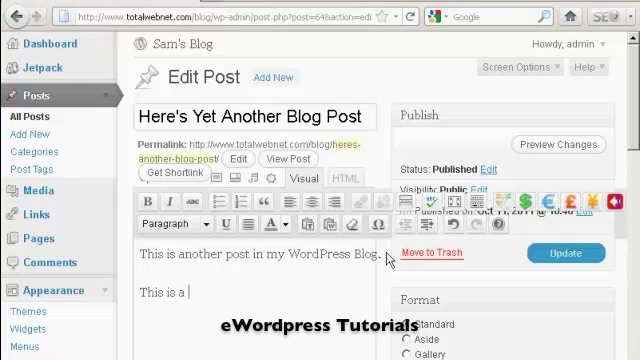
type("line")
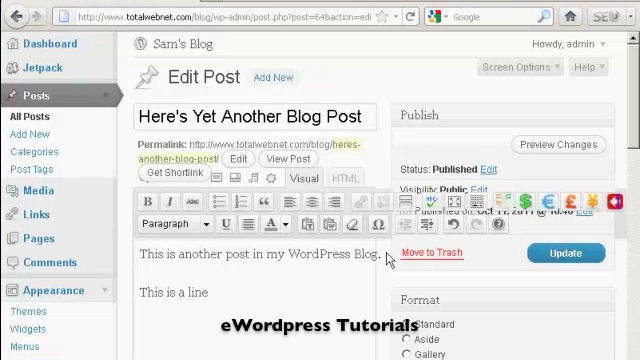
type("of Text")
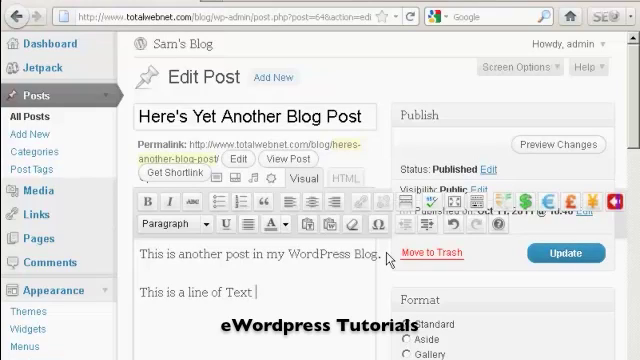
type("added")
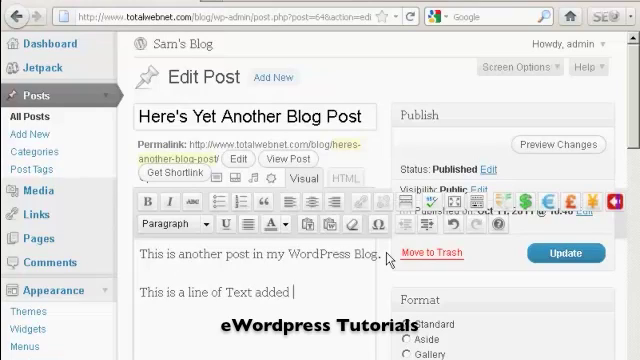
type("in.")
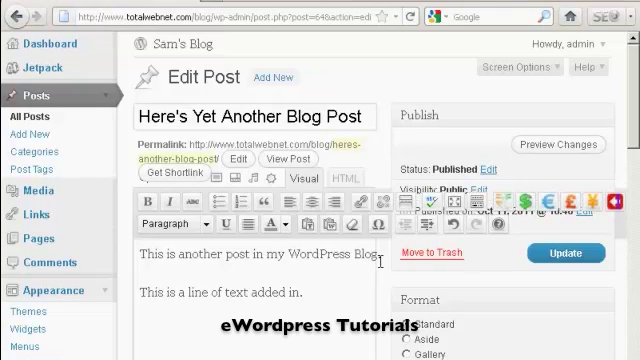
mouse_move(147, 280)
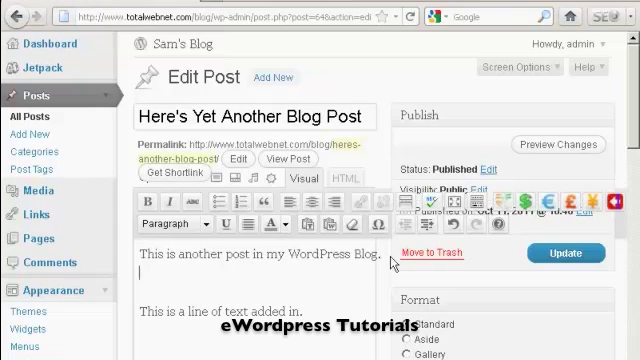
Step: Add 'Same paragraph.' on a new line under the first sentence, within the same paragraph
type("s")
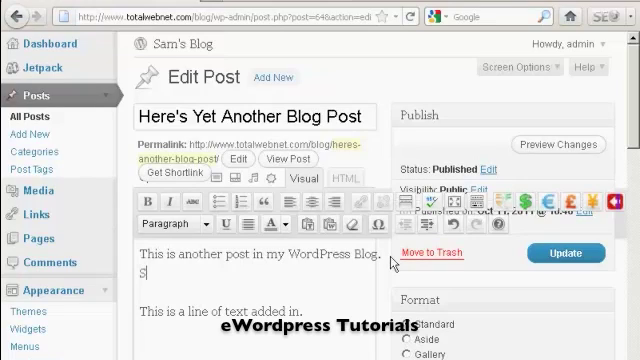
type("ame paragraph.")
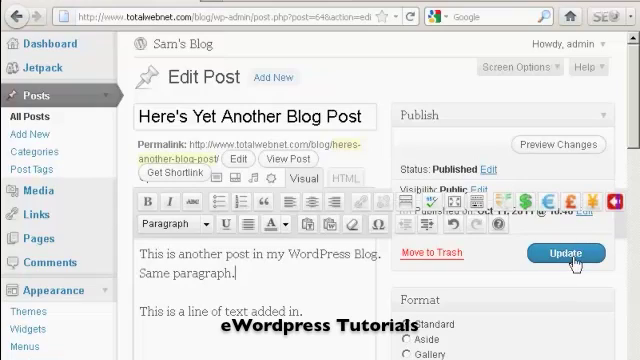
Step: Update the post so the new title and body text are saved live
left_click(564, 252)
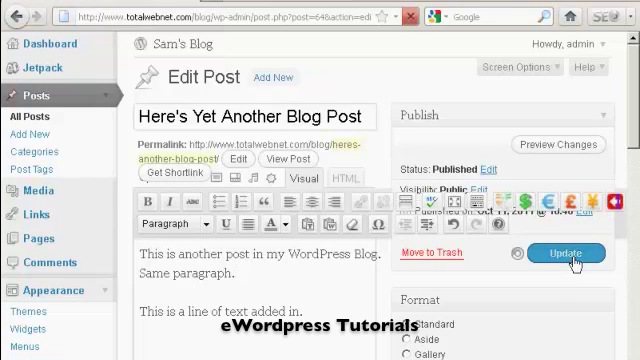
left_click(562, 253)
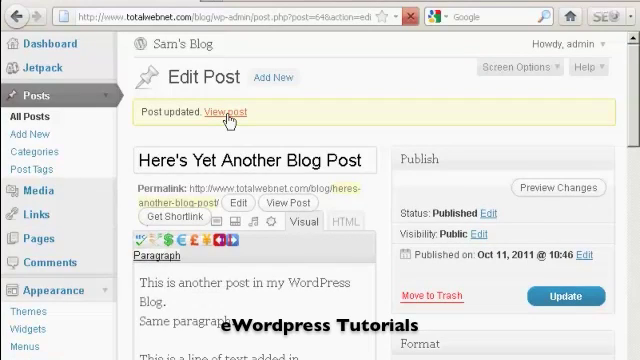
Step: View the updated post on the live blog and check both added lines appear
left_click(222, 112)
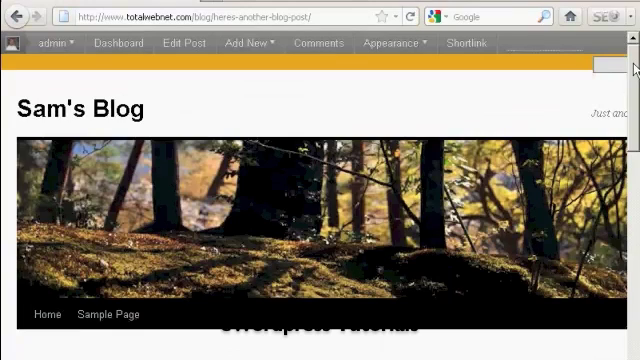
scroll("down", 3)
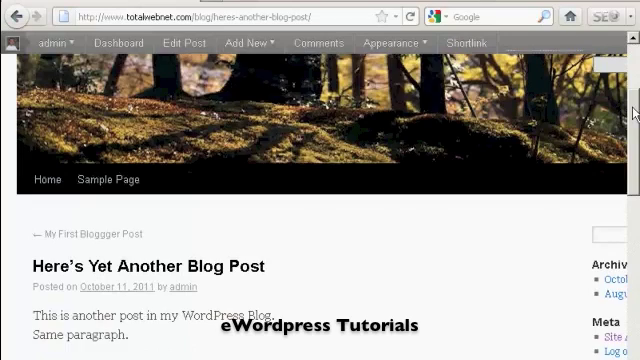
scroll("down", 3)
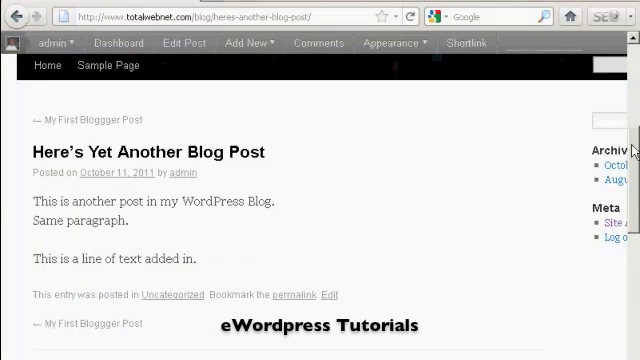
mouse_move(598, 194)
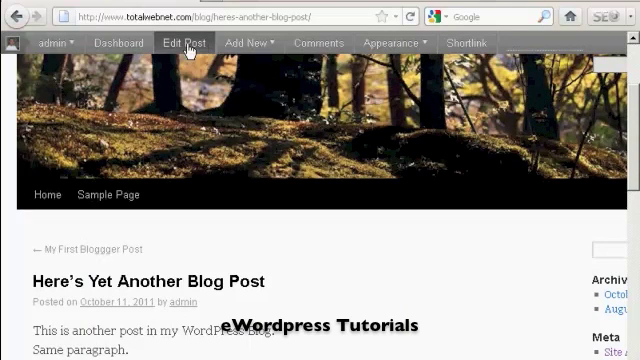
Step: Return to the admin All Posts list with 'Here's Yet Another Blog Post' at the top
left_click(183, 43)
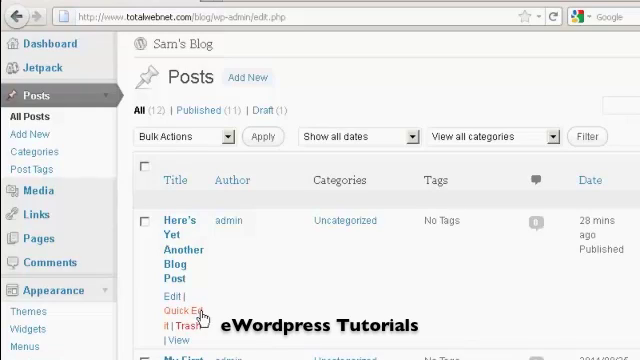
mouse_move(185, 316)
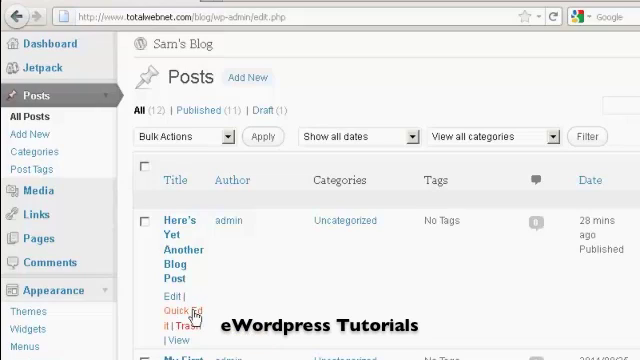
Step: Quick Edit 'Here's Yet Another Blog Post' inline and tick Allow Comments
left_click(177, 311)
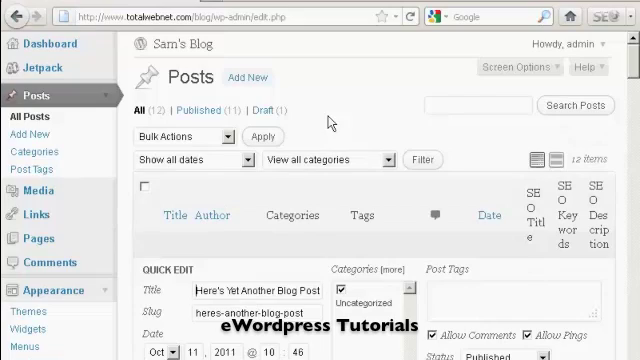
mouse_move(530, 248)
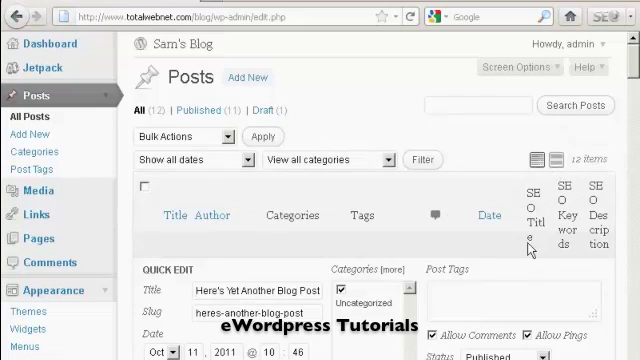
mouse_move(630, 68)
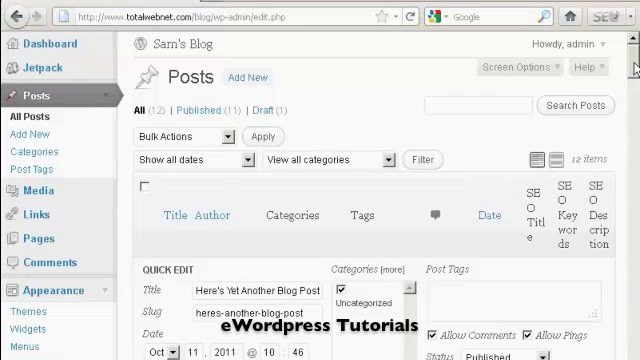
scroll("down", 3)
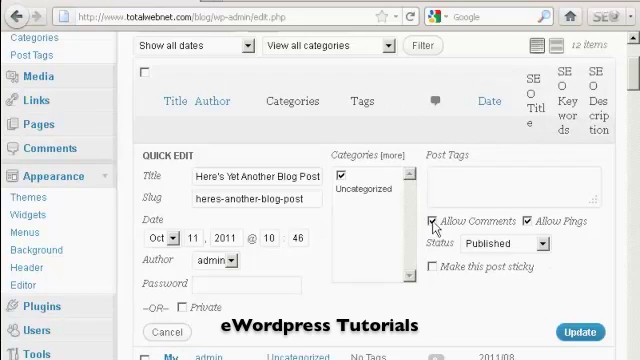
left_click(524, 219)
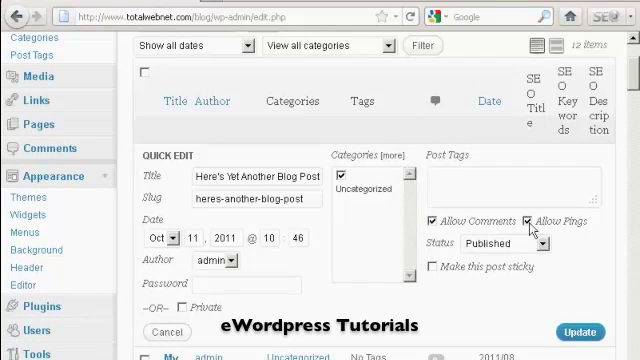